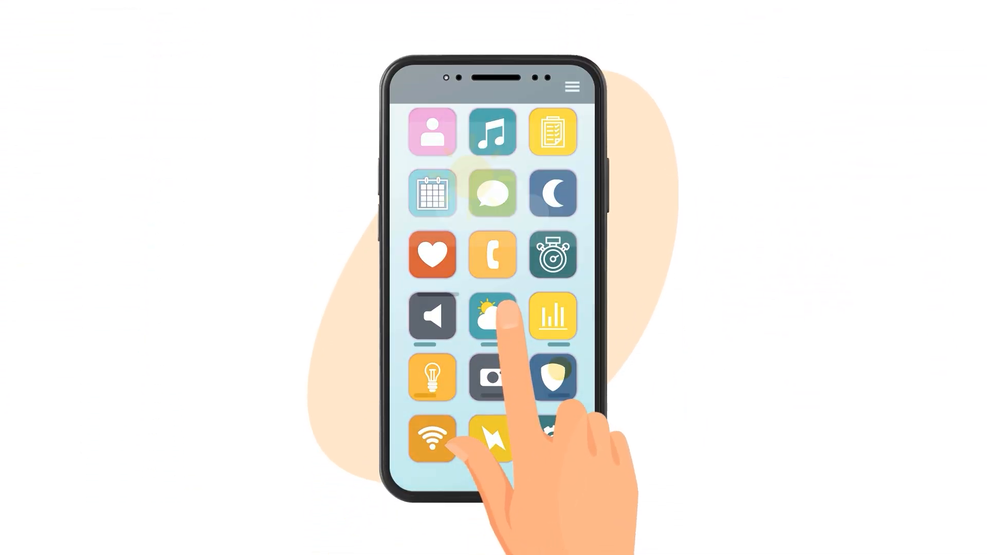
# Sign in and land on the Seller Central home dashboard.
pyautogui.click(493, 316)
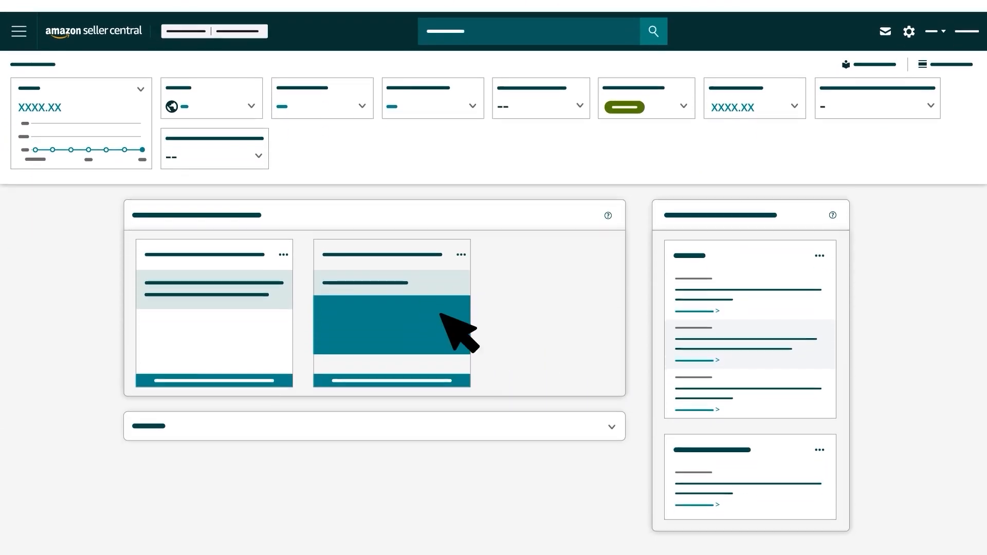
# Navigate via Apps and Services > Develop Apps and start registering a new app client.
pyautogui.click(19, 30)
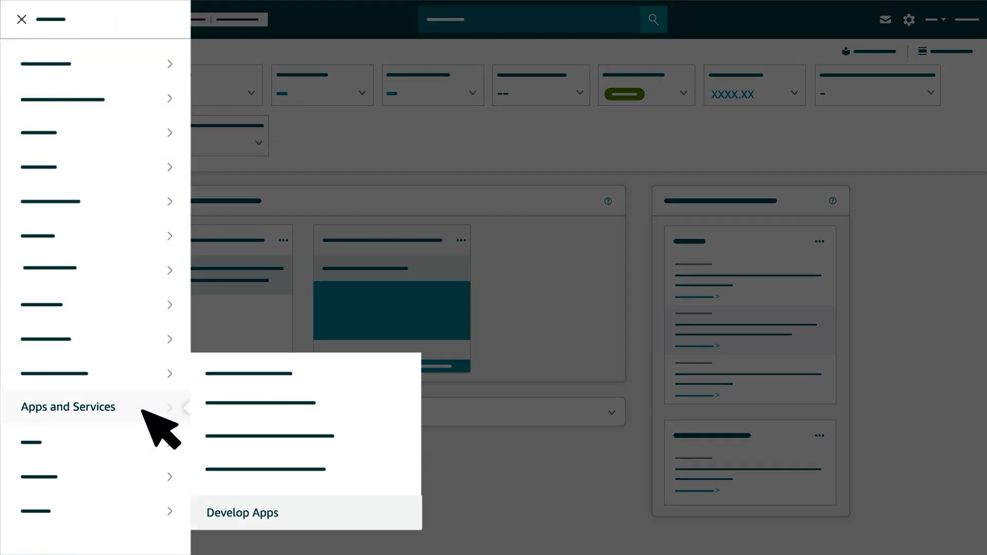
pyautogui.click(242, 512)
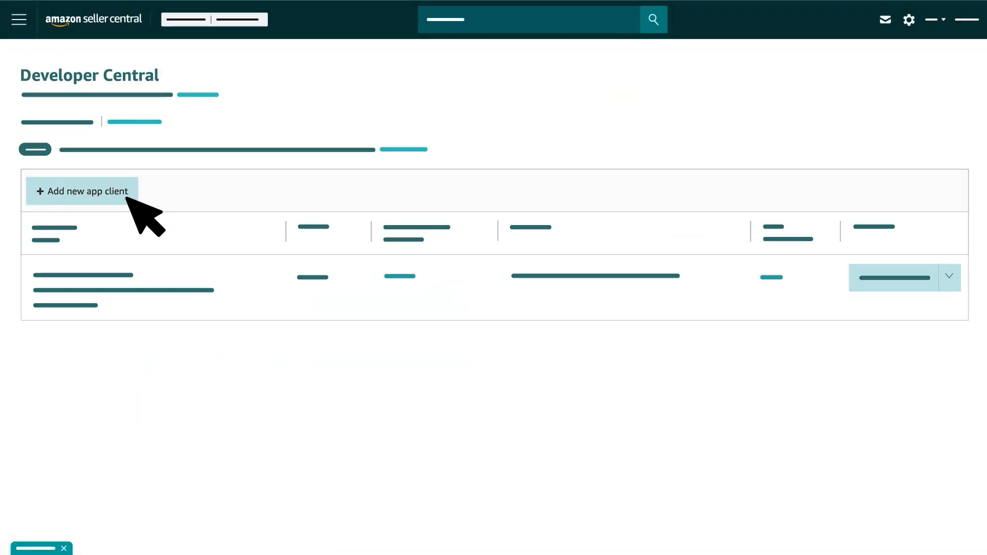
pyautogui.click(83, 191)
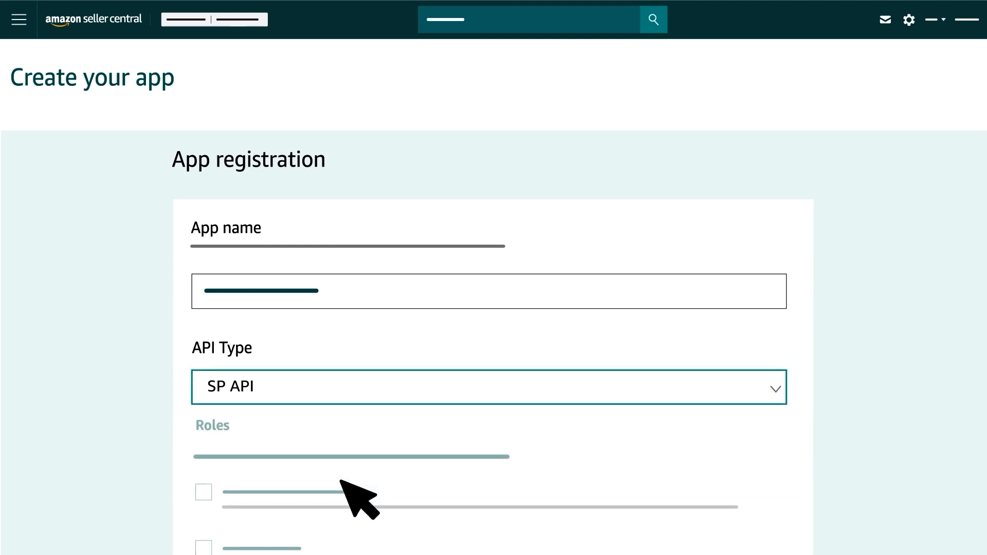
# Review the Roles checkboxes and save the app registration with Save and exit.
pyautogui.scroll(-3)
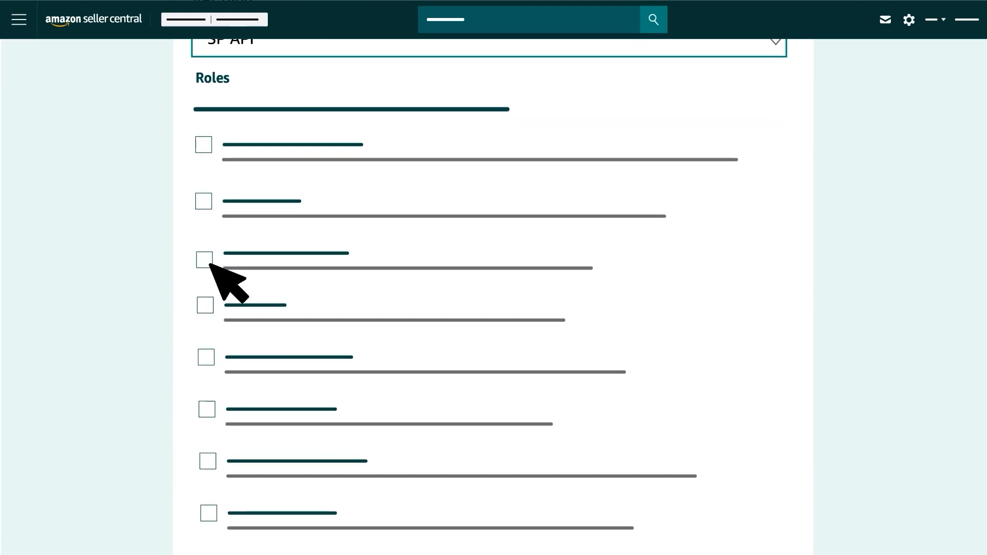
pyautogui.scroll(-3)
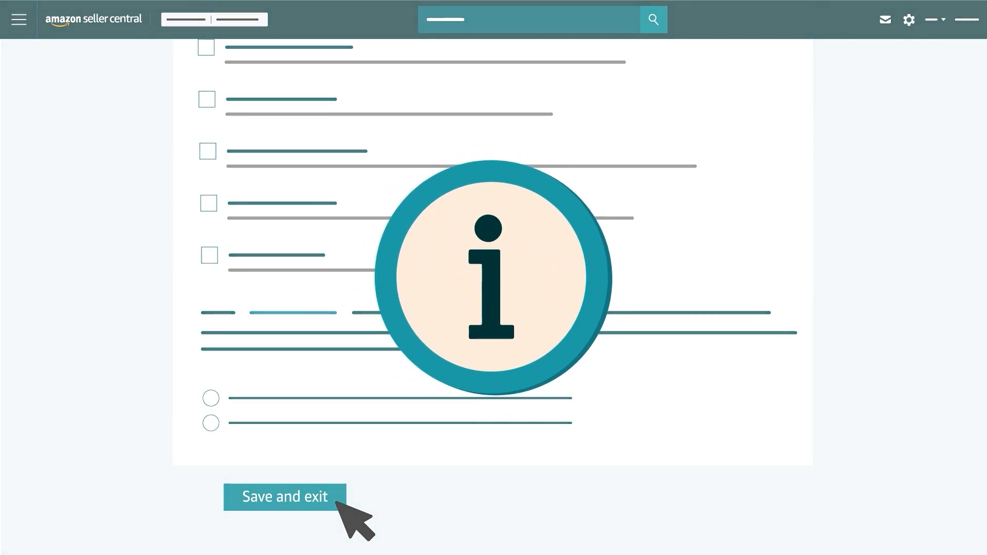
pyautogui.click(286, 497)
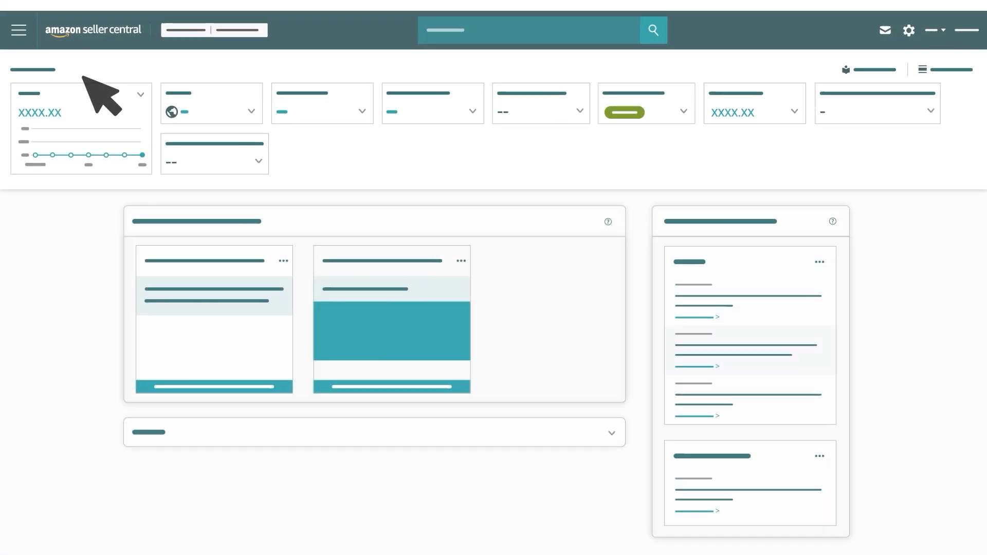
pyautogui.click(18, 30)
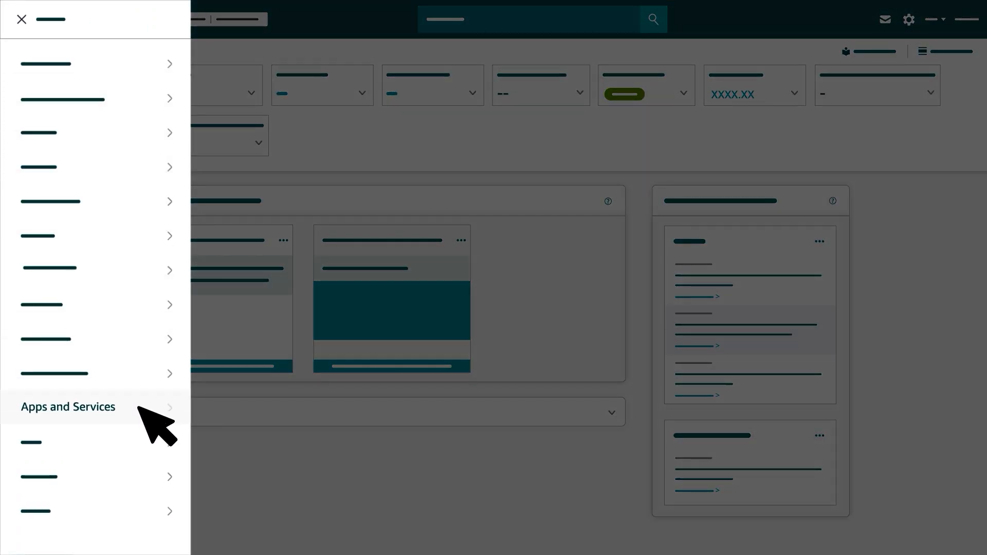
pyautogui.click(20, 19)
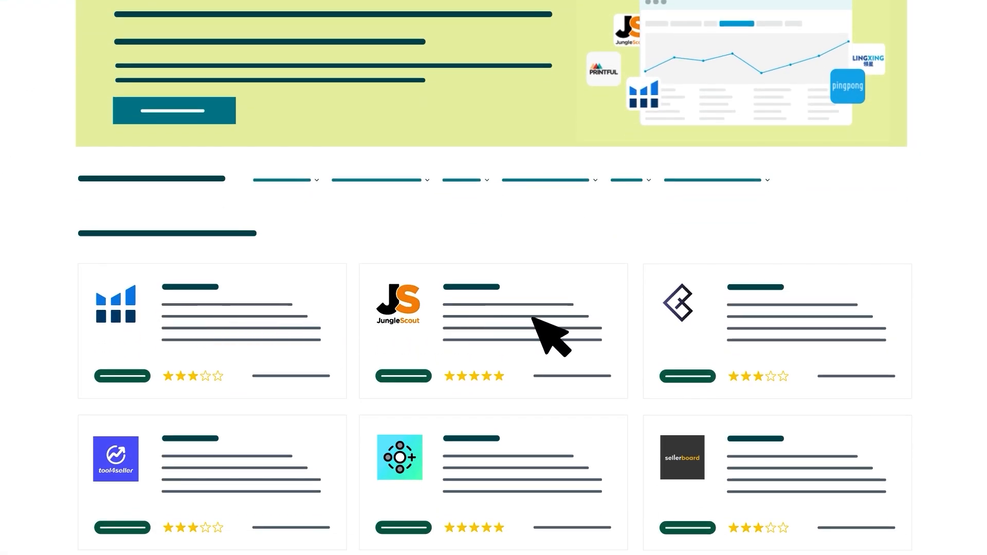
pyautogui.scroll(3)
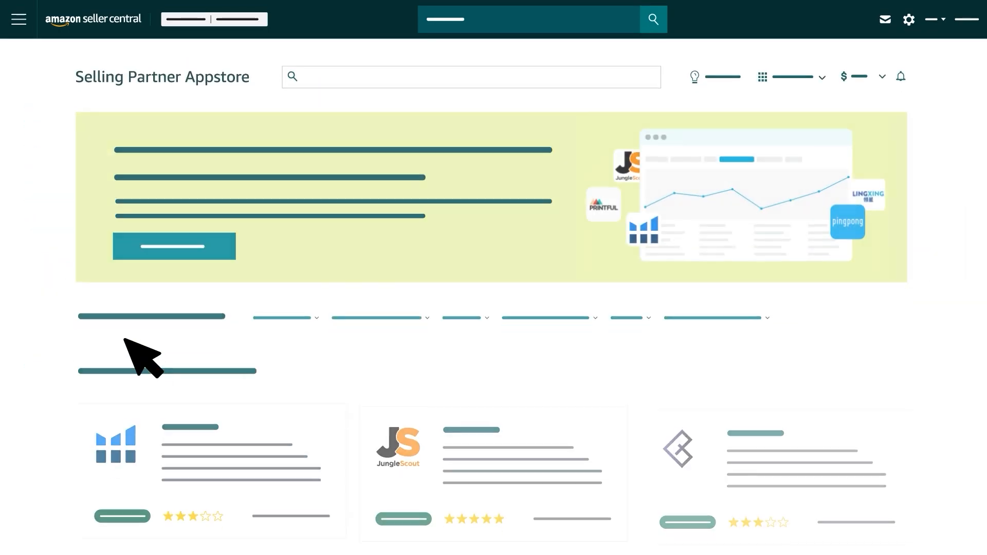
pyautogui.scroll(-3)
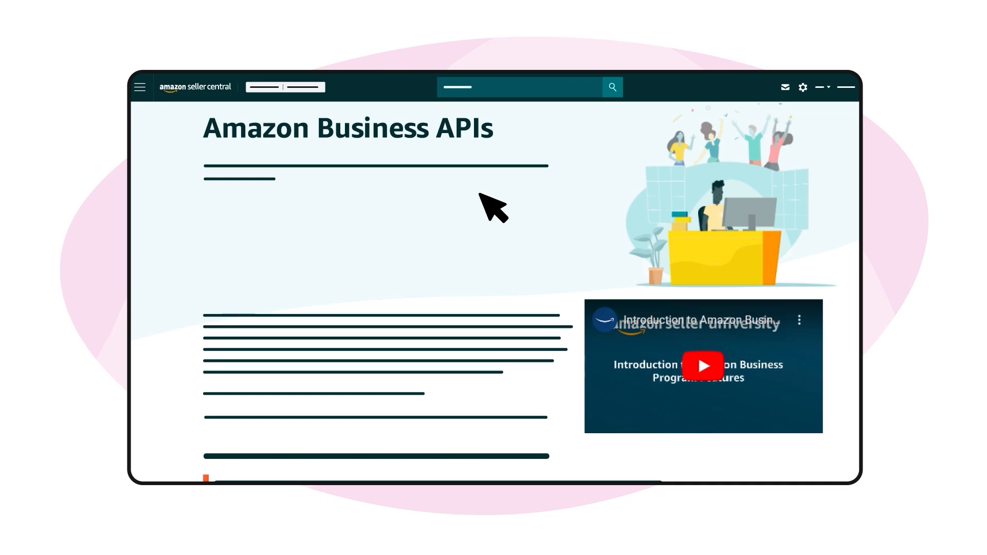
pyautogui.moveTo(507, 161)
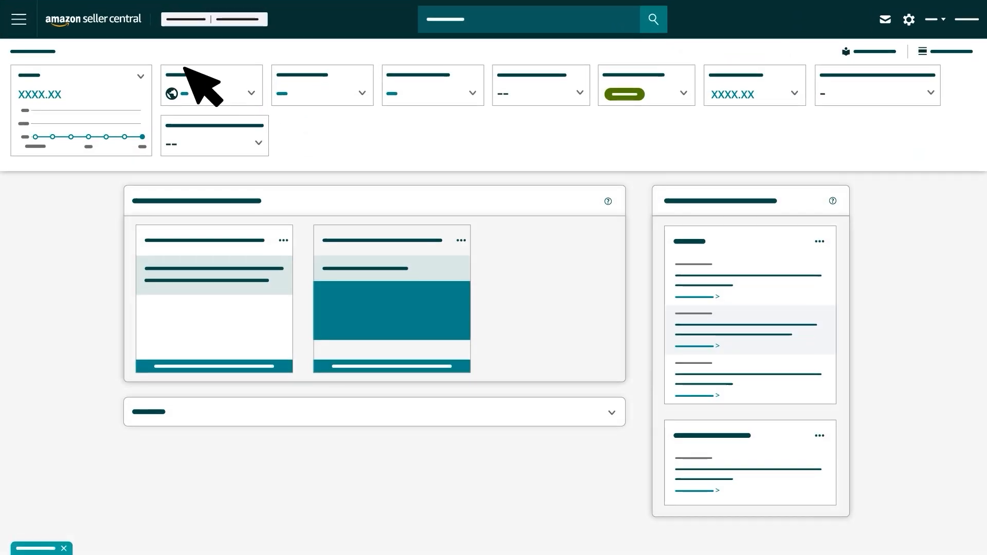
# Navigate via B2B > B2B Central to the Amazon Business APIs overview listing adopting 3PIs.
pyautogui.click(17, 19)
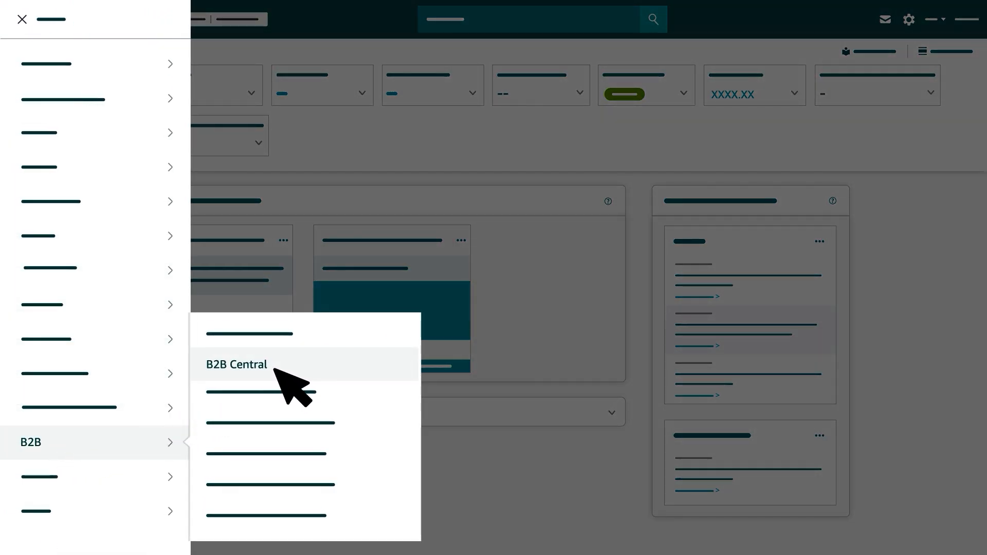
pyautogui.click(236, 364)
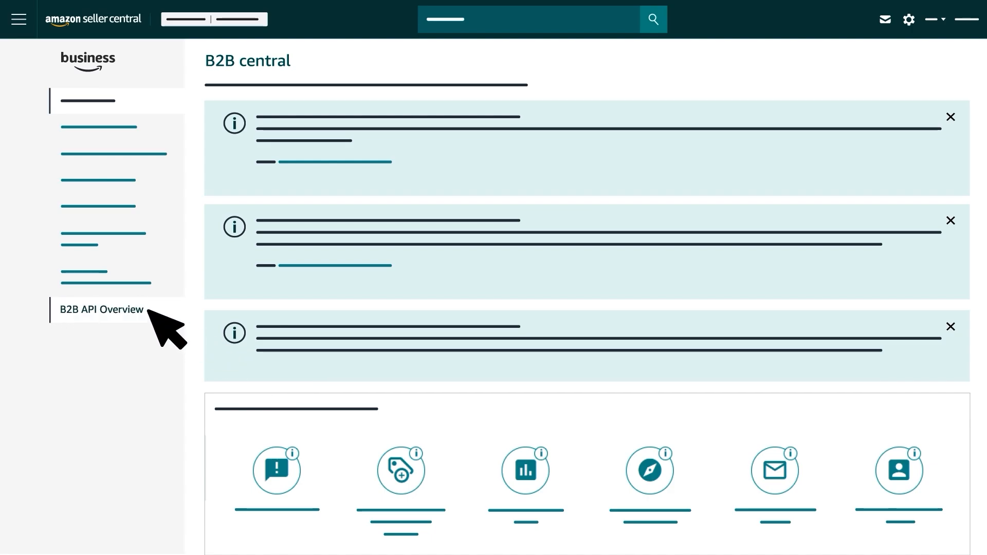
pyautogui.click(101, 309)
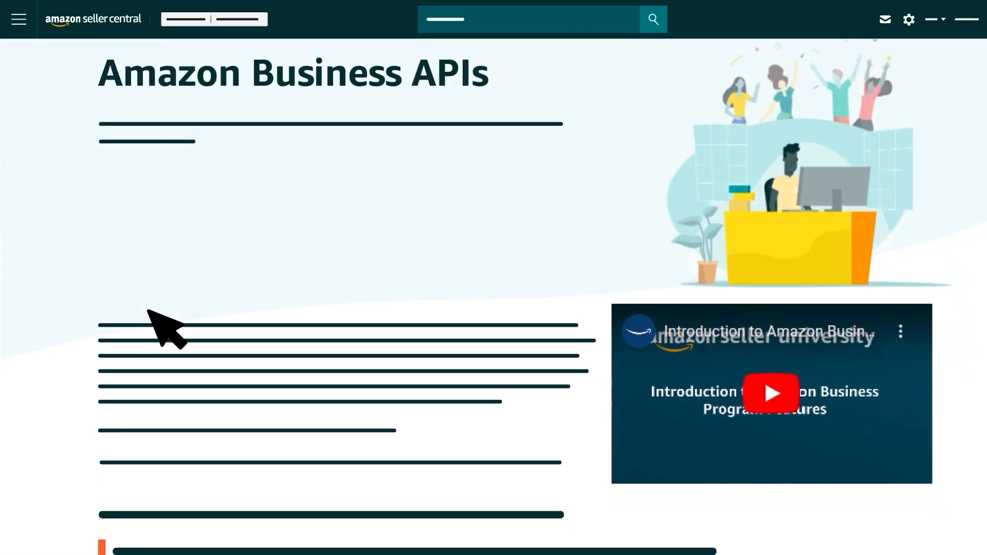
pyautogui.scroll(-3)
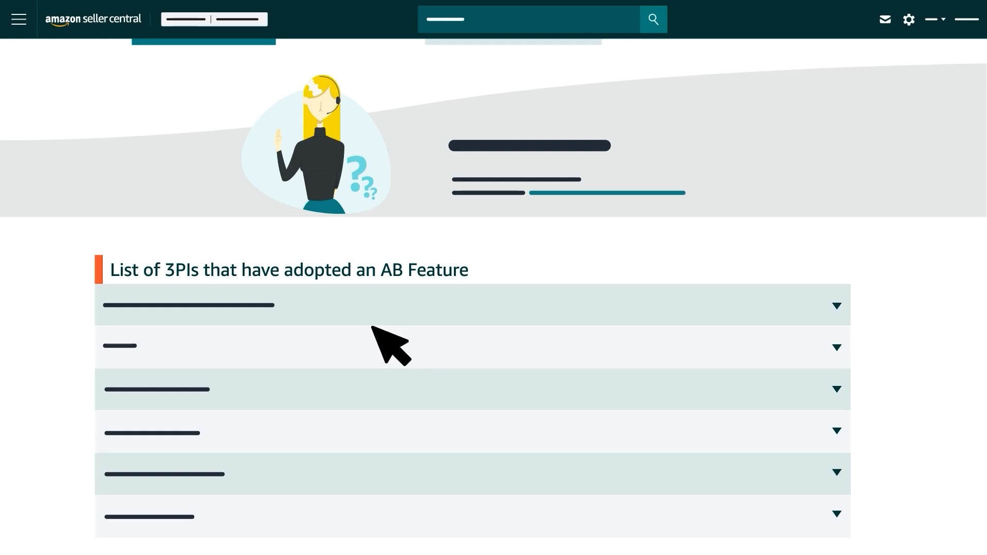
pyautogui.moveTo(183, 305)
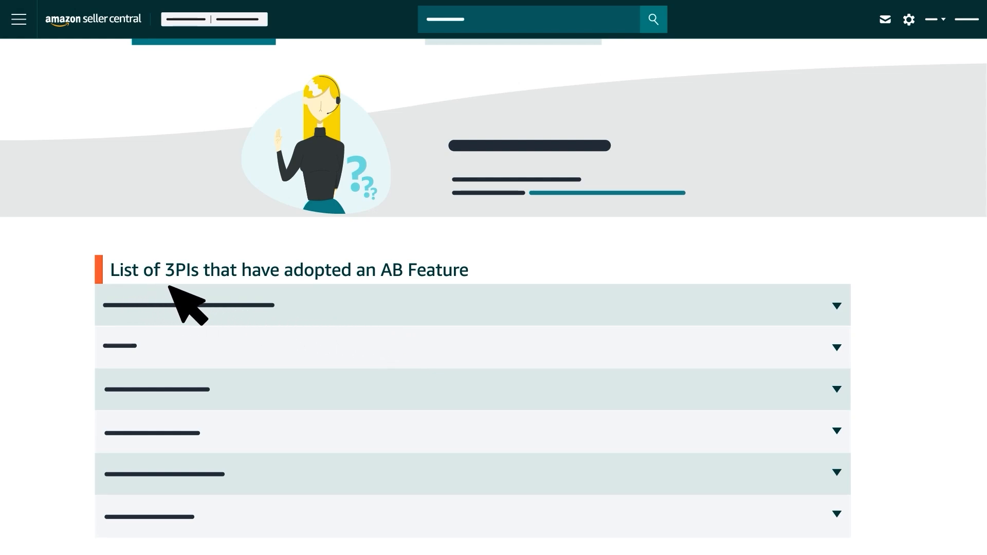
pyautogui.moveTo(419, 305)
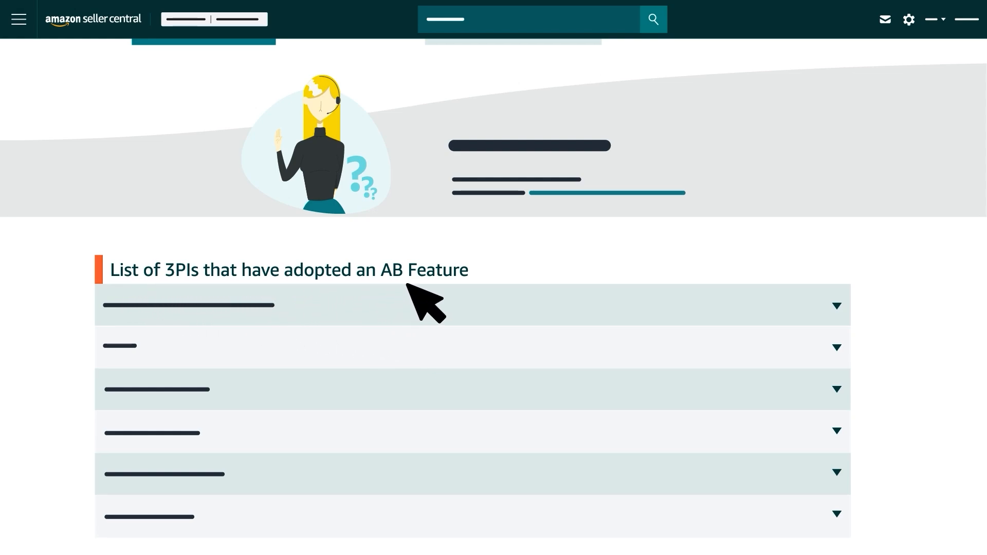
pyautogui.moveTo(482, 305)
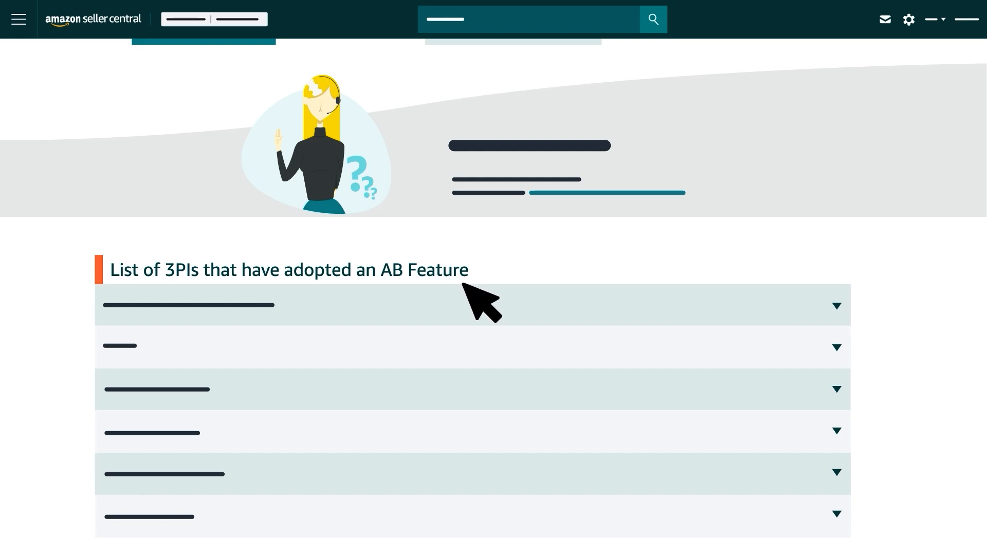
pyautogui.moveTo(269, 351)
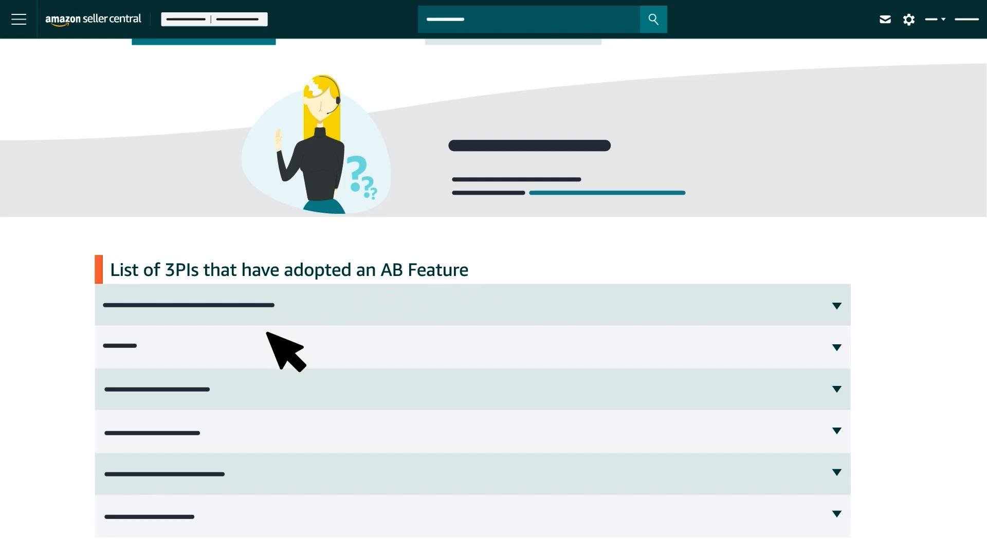
pyautogui.moveTo(246, 507)
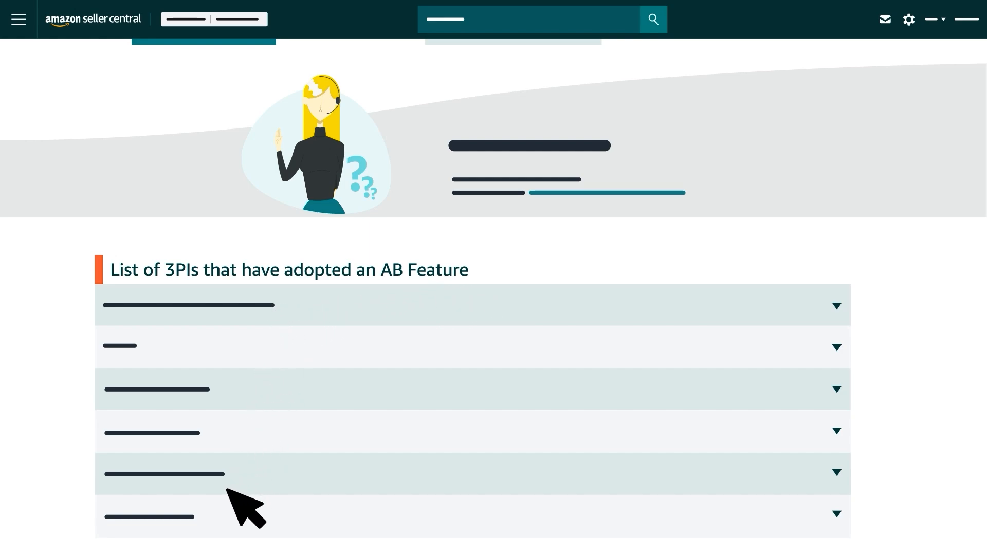
pyautogui.moveTo(240, 532)
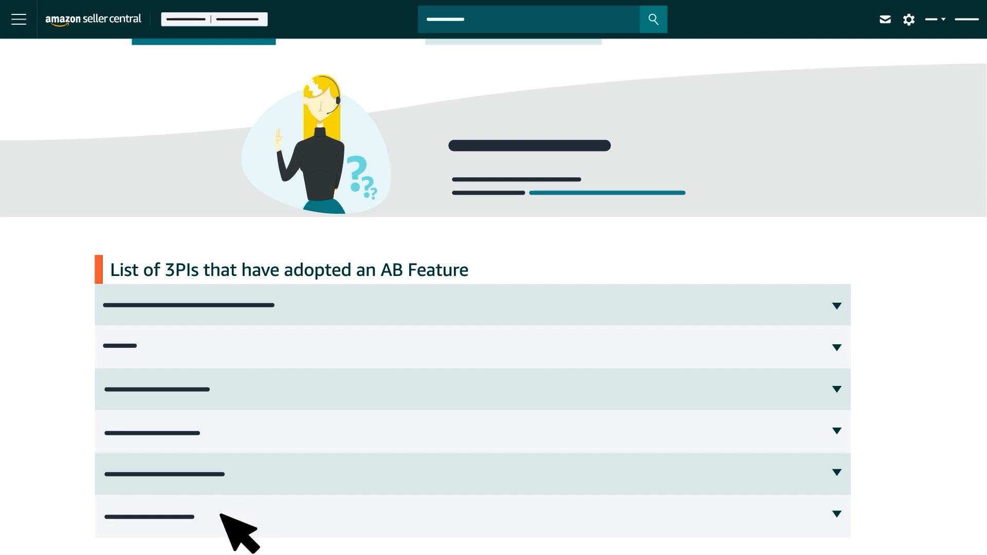
pyautogui.moveTo(251, 460)
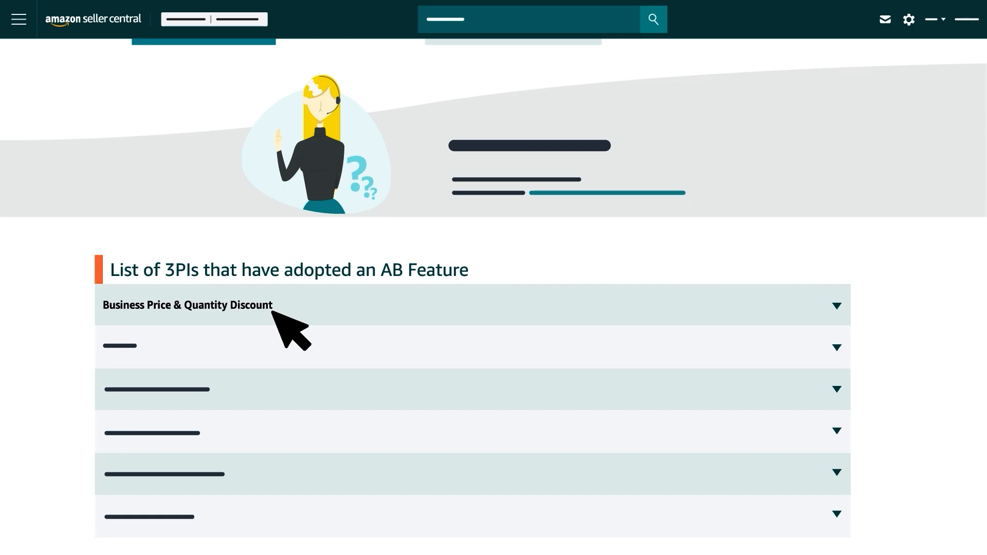
pyautogui.moveTo(221, 444)
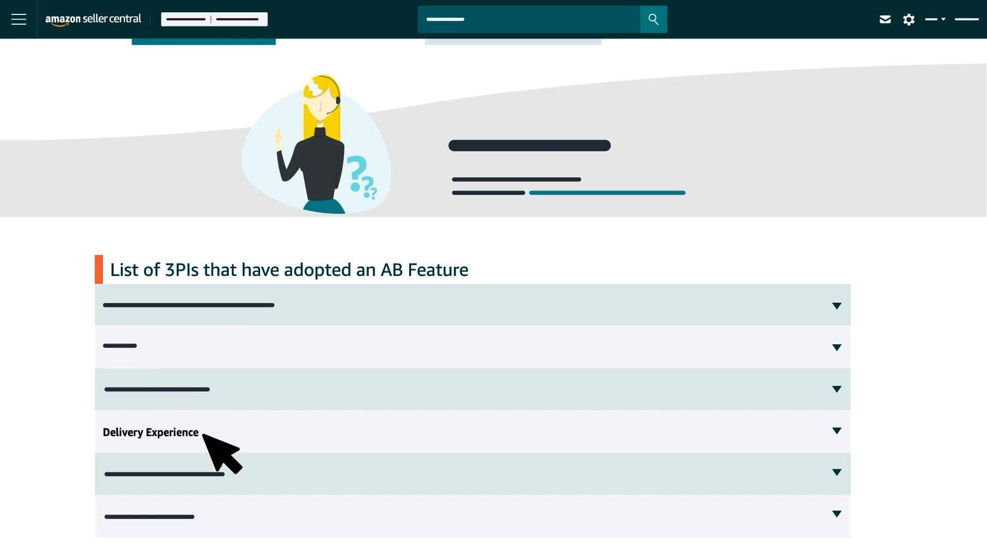
pyautogui.moveTo(246, 498)
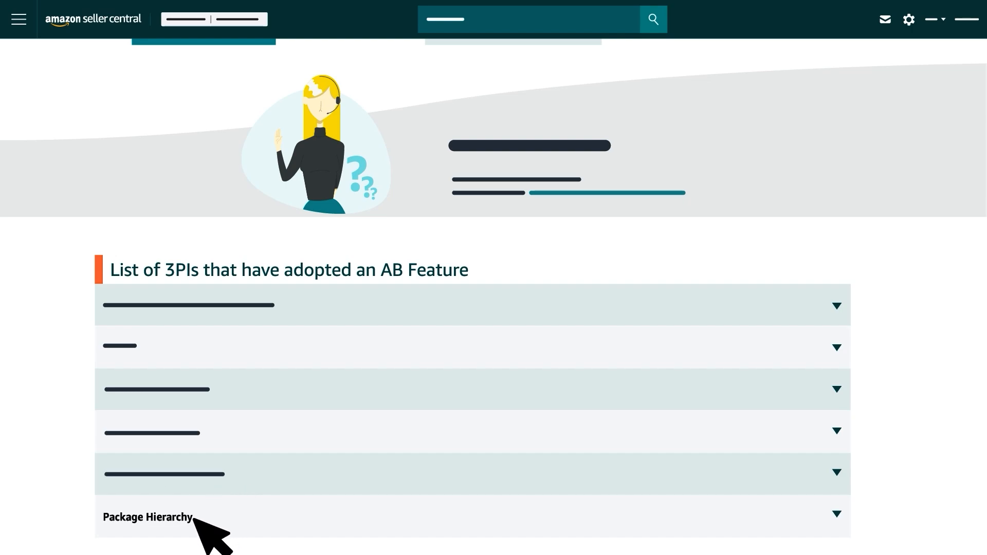
pyautogui.moveTo(403, 308)
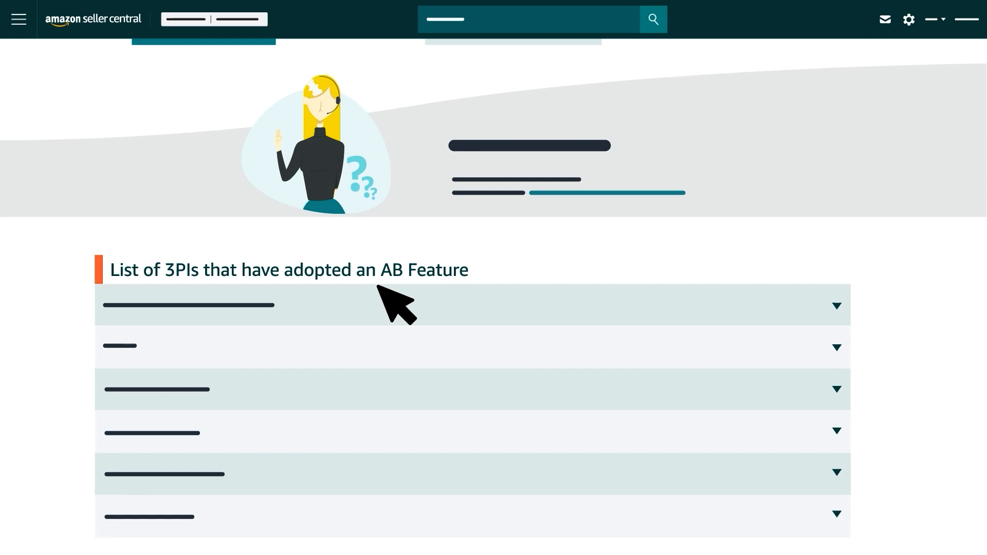
pyautogui.moveTo(271, 337)
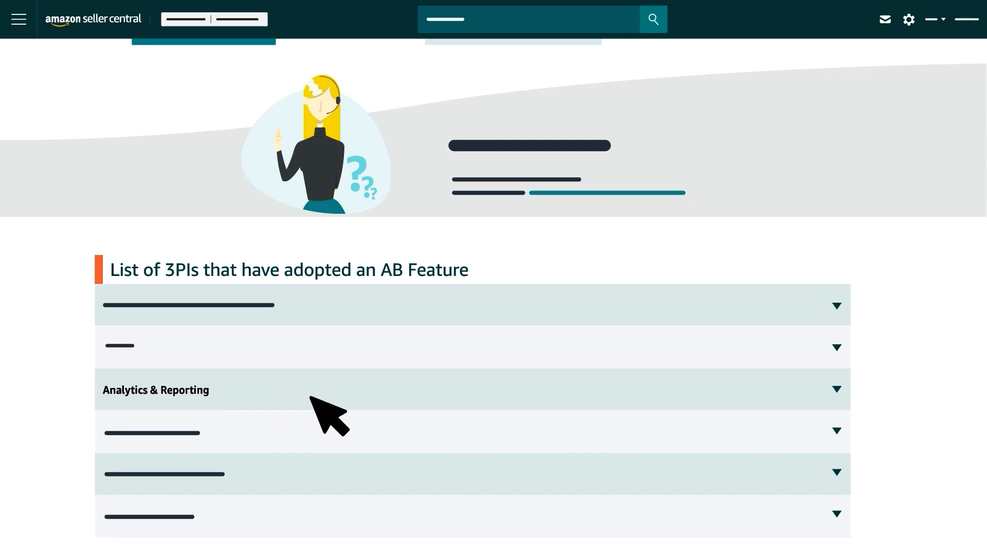
# Expand the Analytics & Reporting integrators to reveal CaptainBI, aitium and other apps.
pyautogui.click(837, 389)
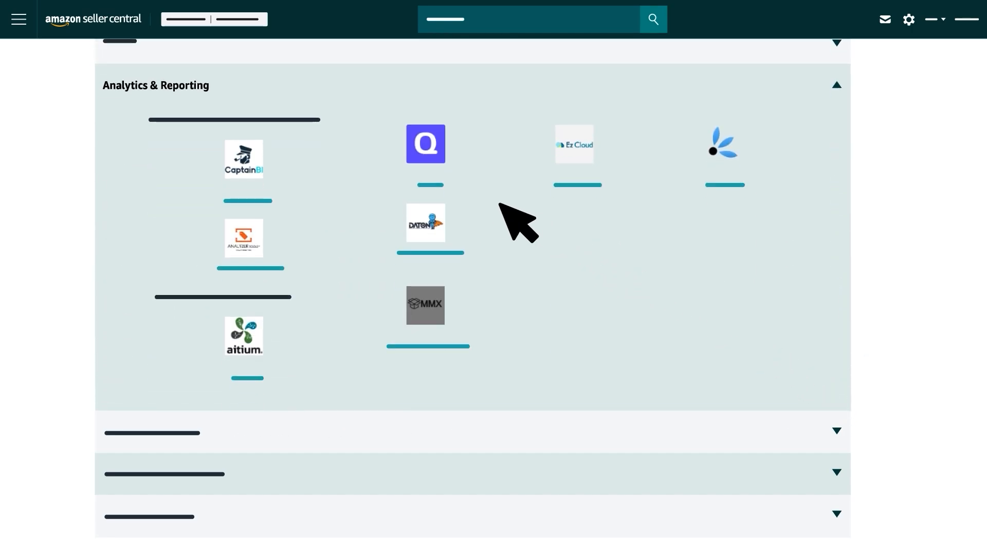
pyautogui.moveTo(262, 175)
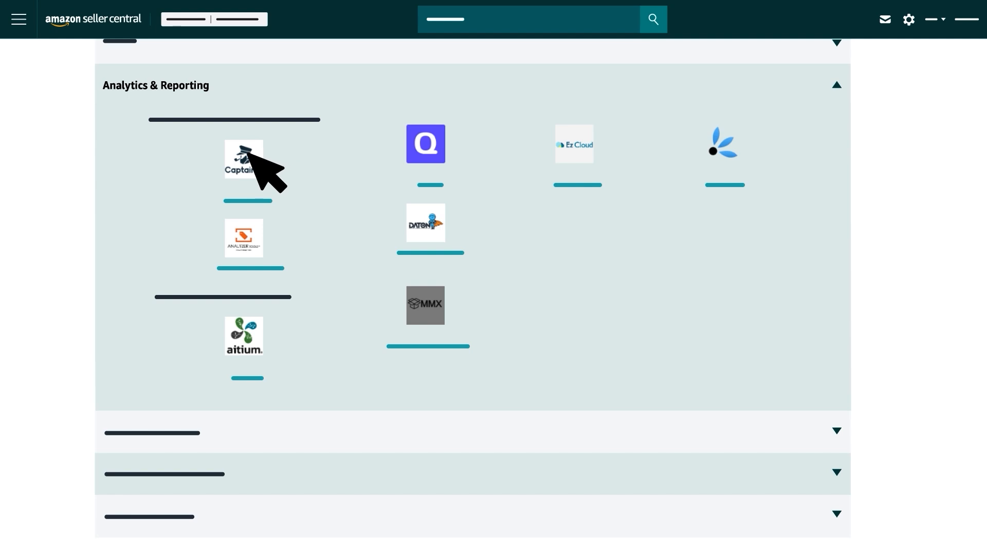
# Review CaptainBI's Appstore details and visit the developer's website.
pyautogui.click(245, 159)
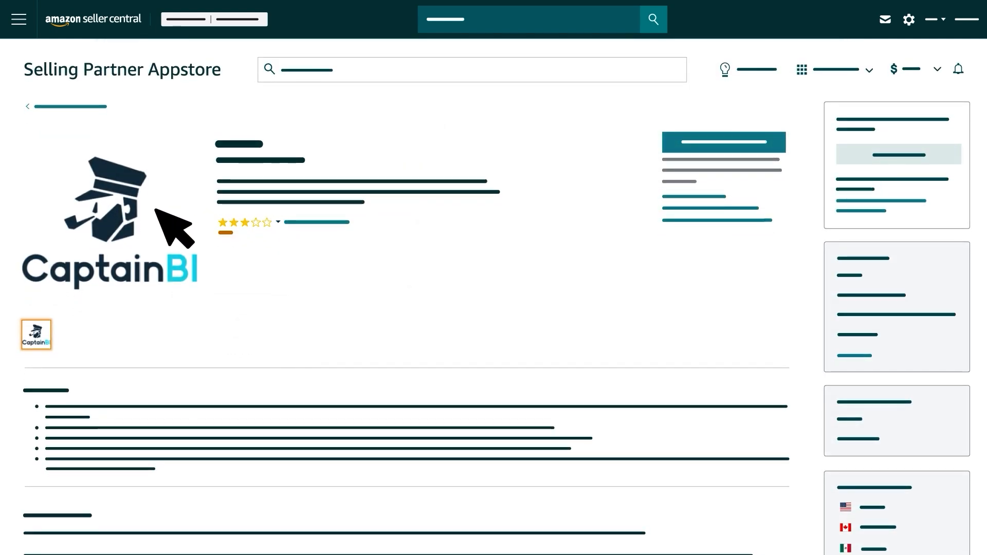
pyautogui.moveTo(94, 410)
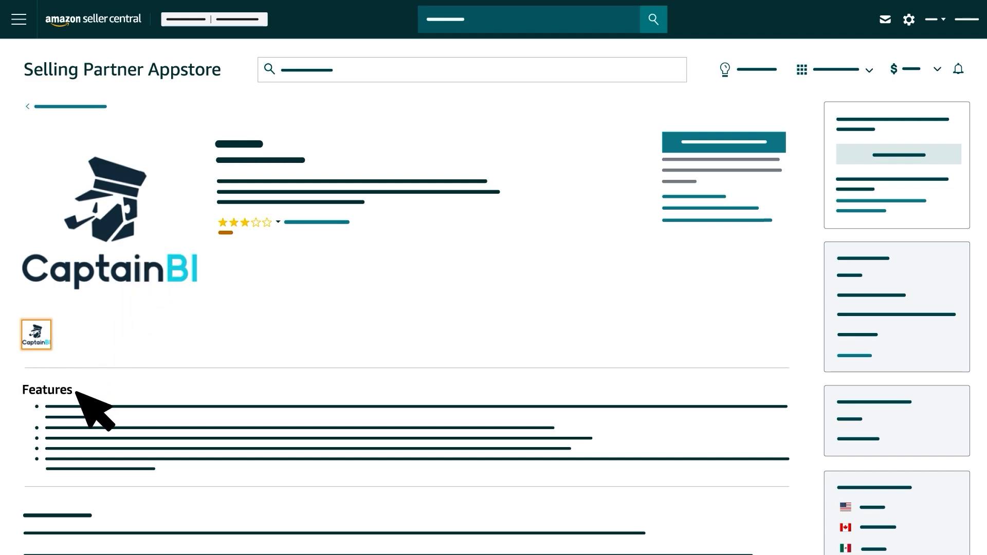
pyautogui.scroll(-3)
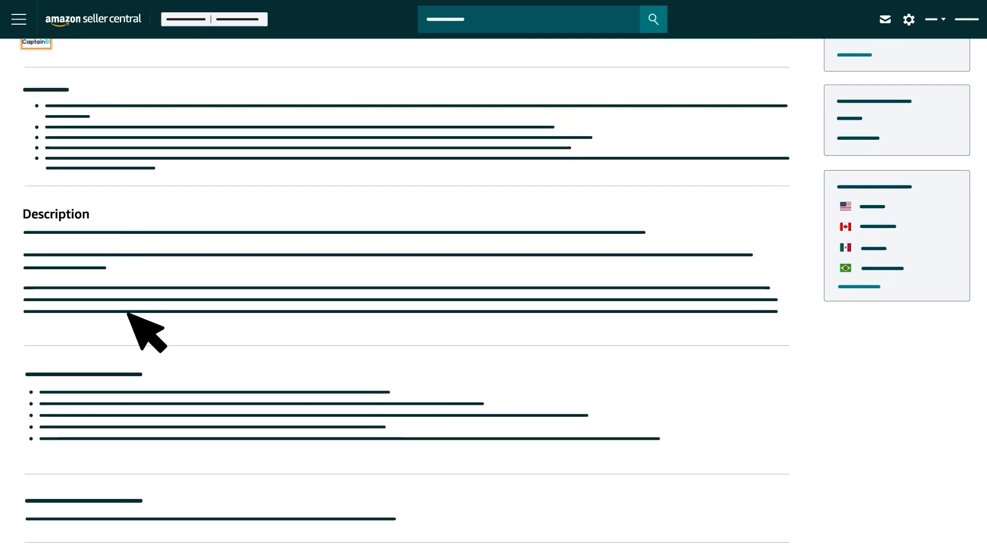
pyautogui.scroll(-3)
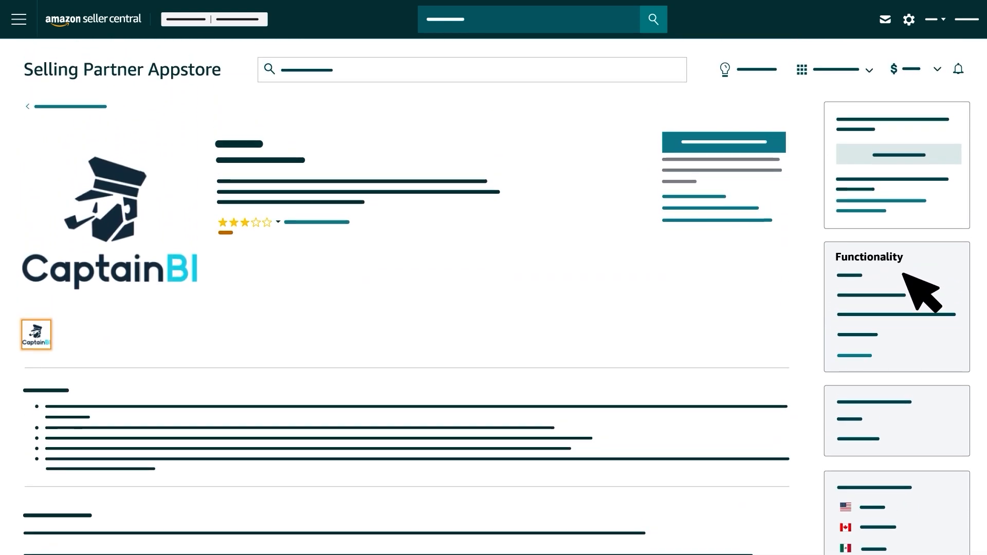
pyautogui.moveTo(924, 389)
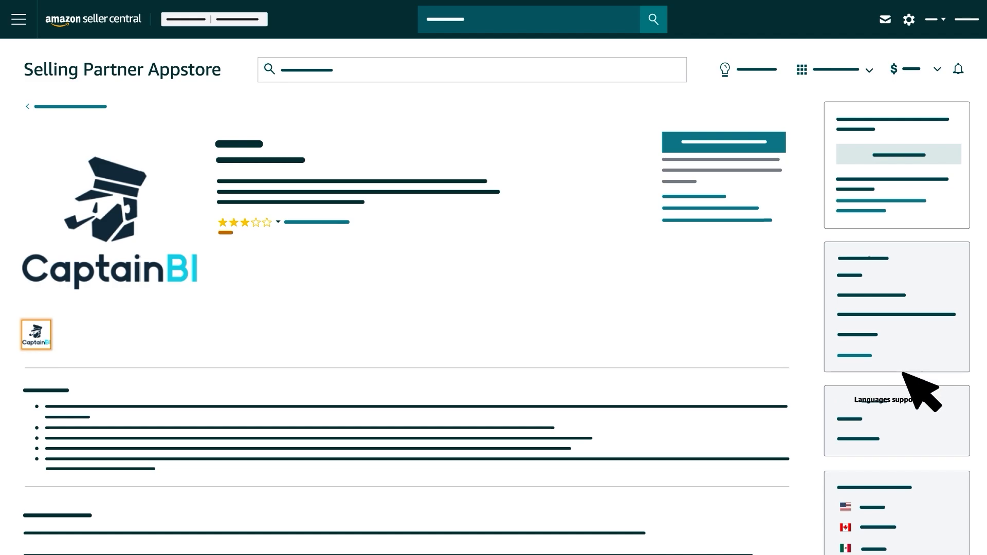
pyautogui.moveTo(970, 428)
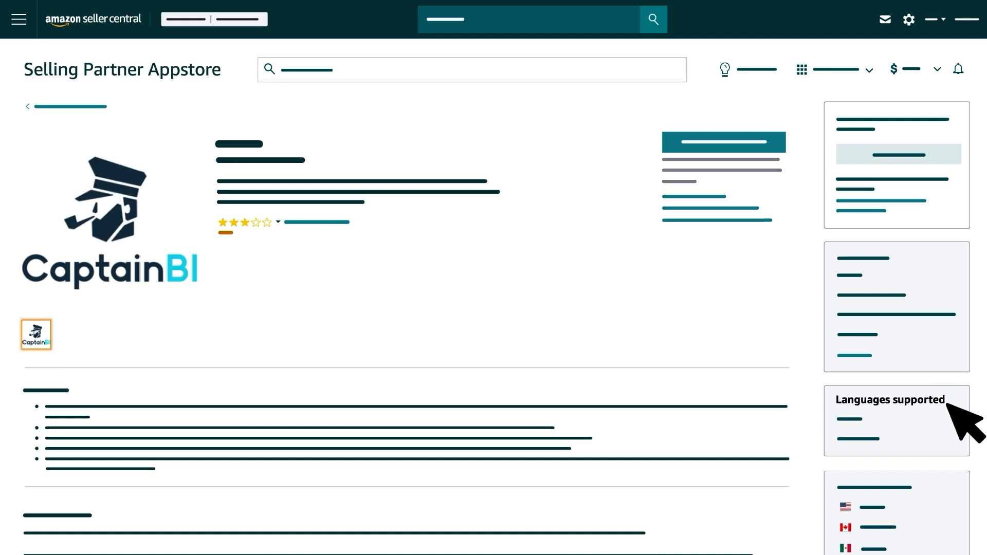
pyautogui.moveTo(950, 400)
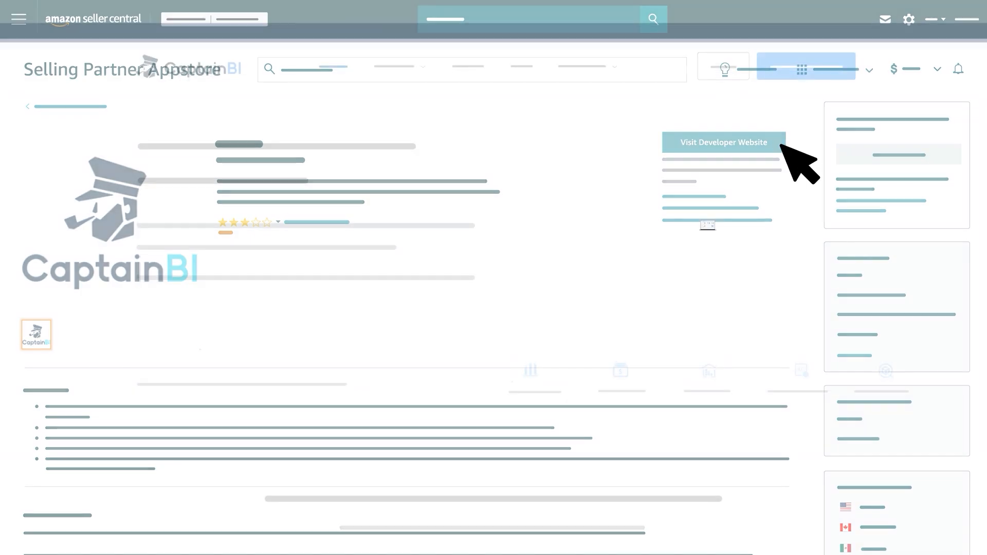
pyautogui.click(723, 142)
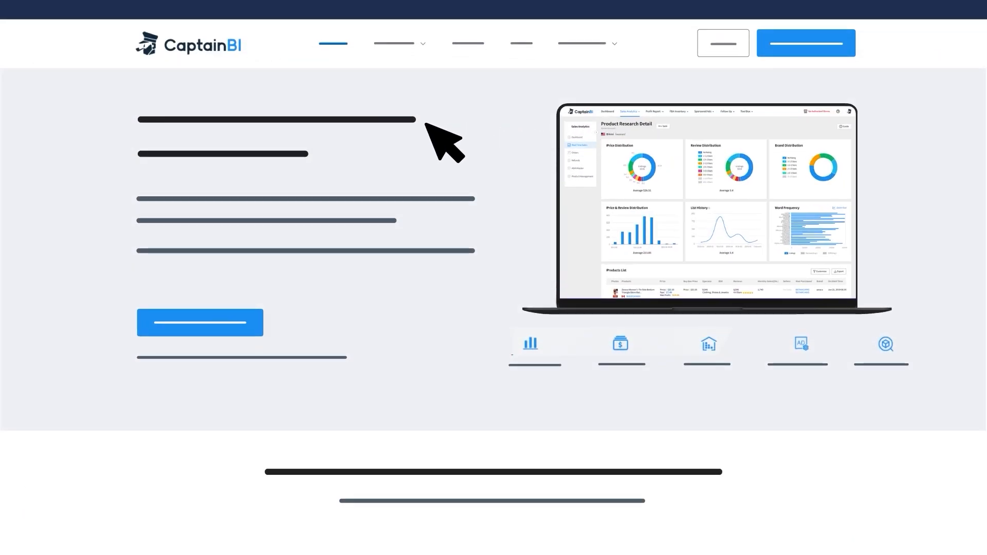
pyautogui.moveTo(320, 353)
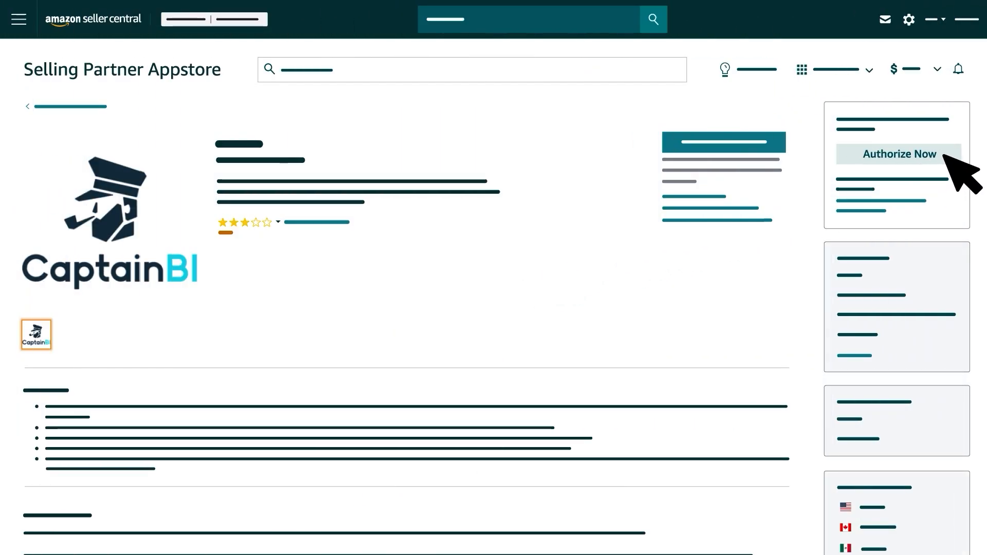
# Authorize Captain BI, consenting to account data access and signing in.
pyautogui.click(899, 154)
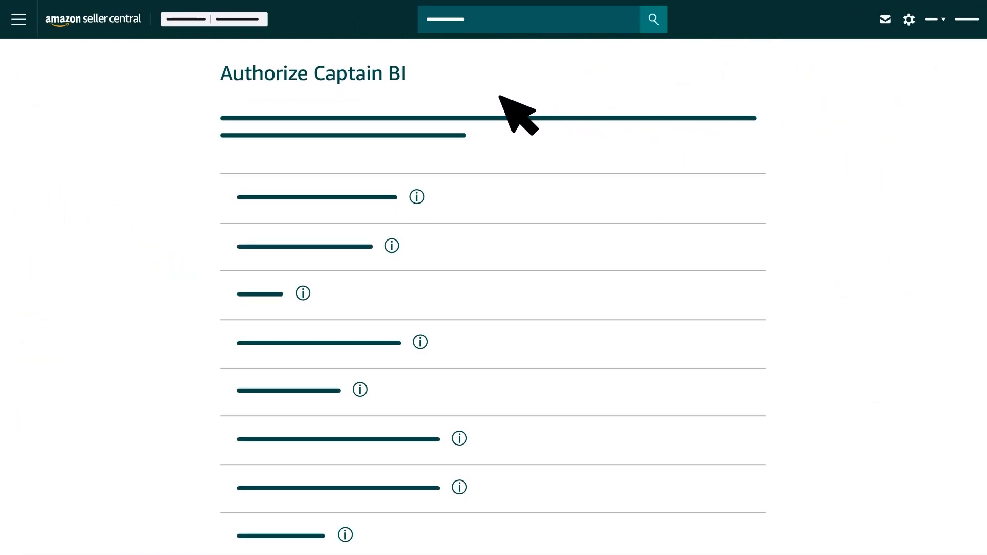
pyautogui.moveTo(431, 101)
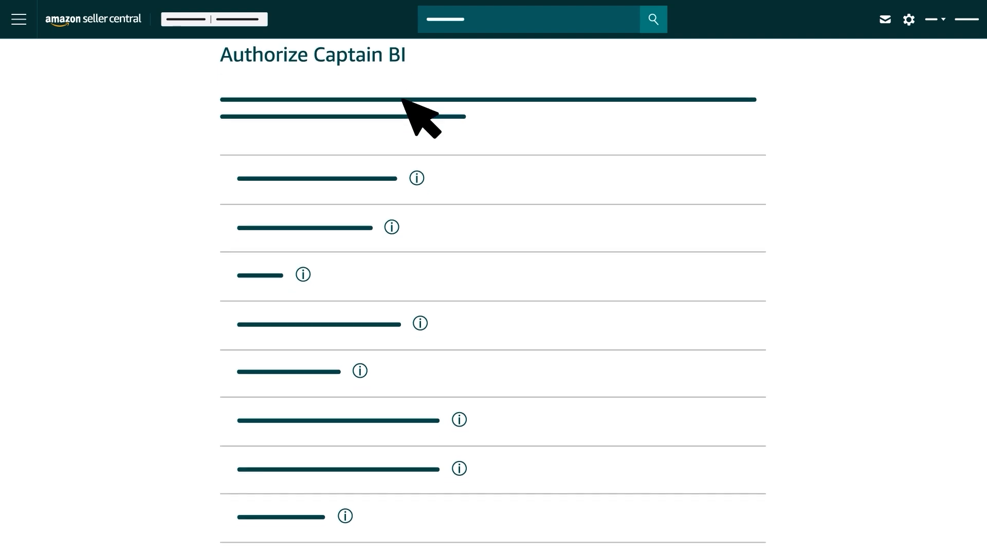
pyautogui.scroll(-3)
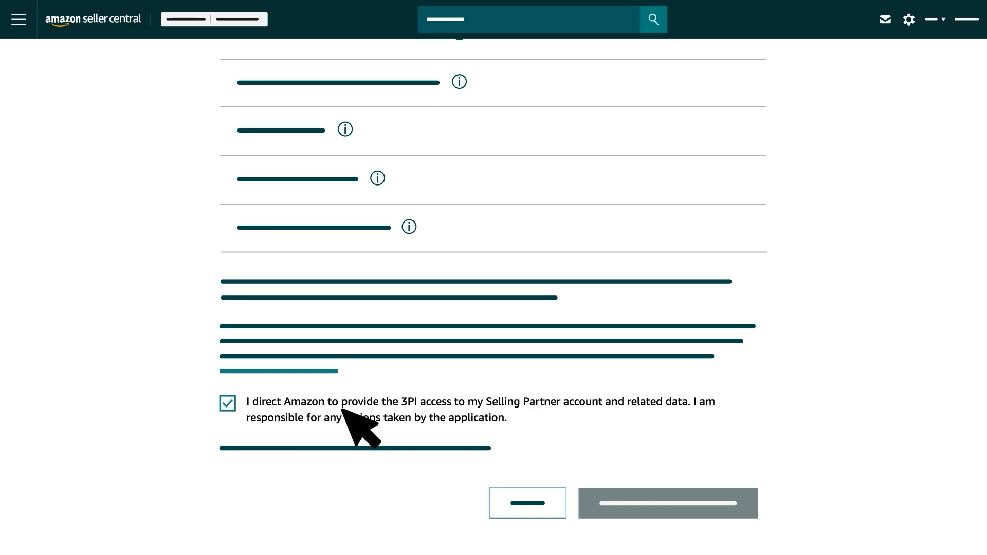
pyautogui.moveTo(642, 428)
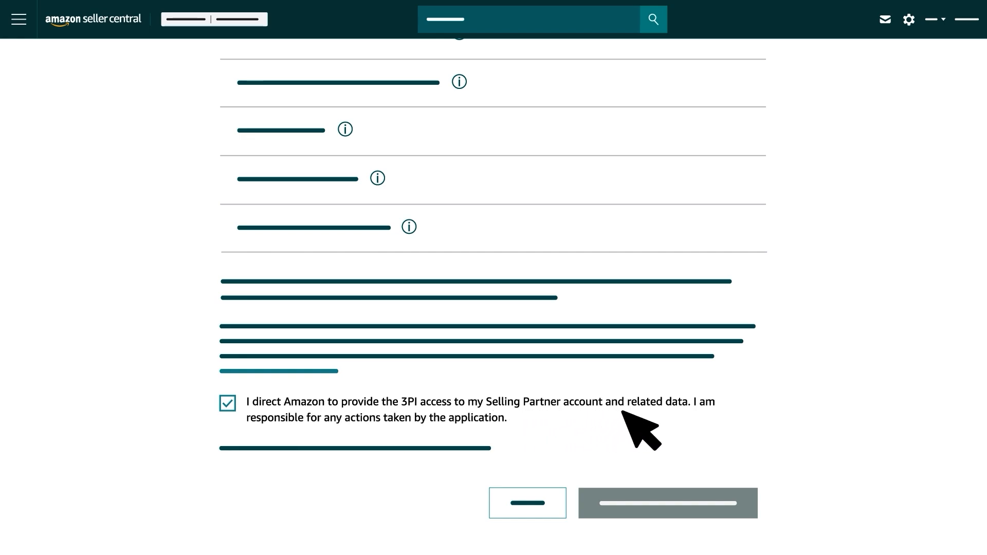
pyautogui.moveTo(710, 428)
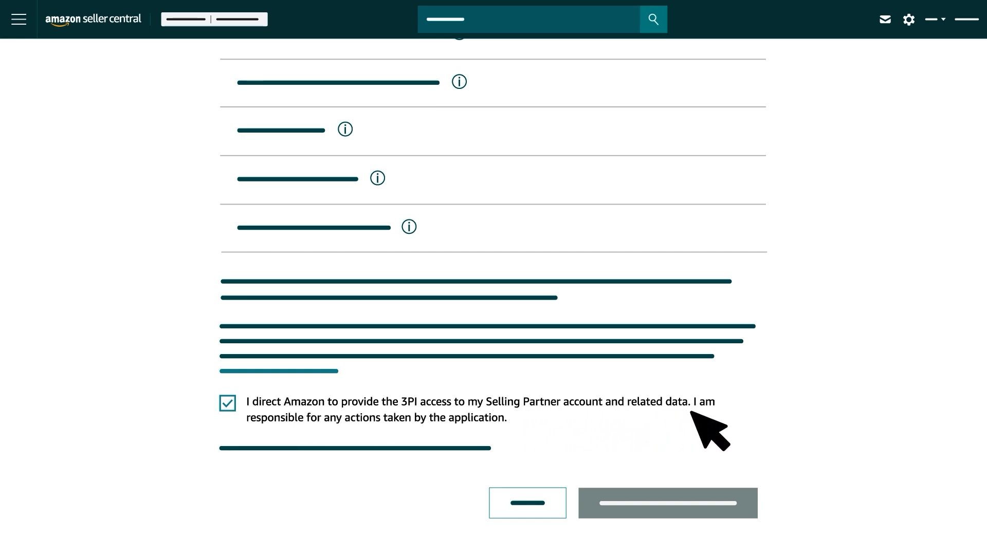
pyautogui.moveTo(279, 448)
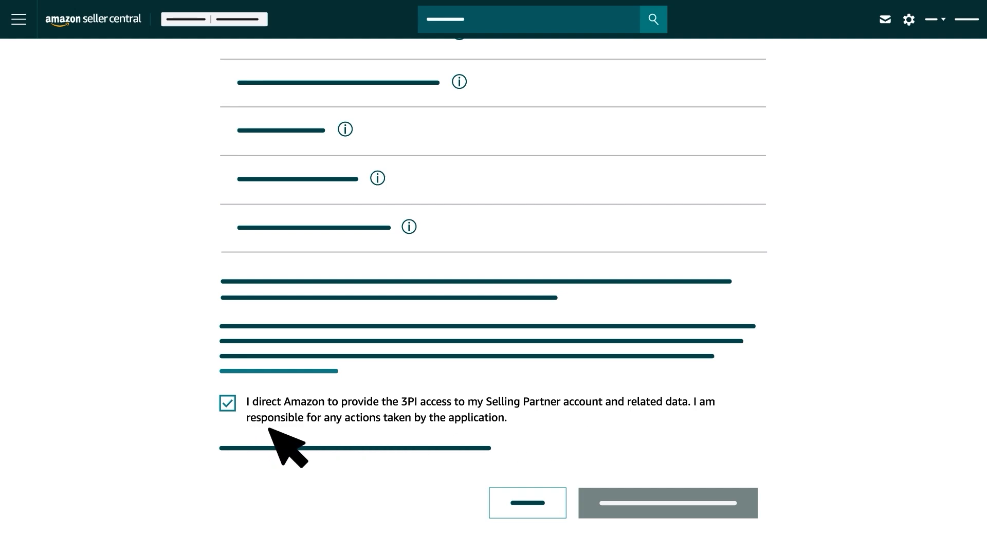
pyautogui.moveTo(510, 448)
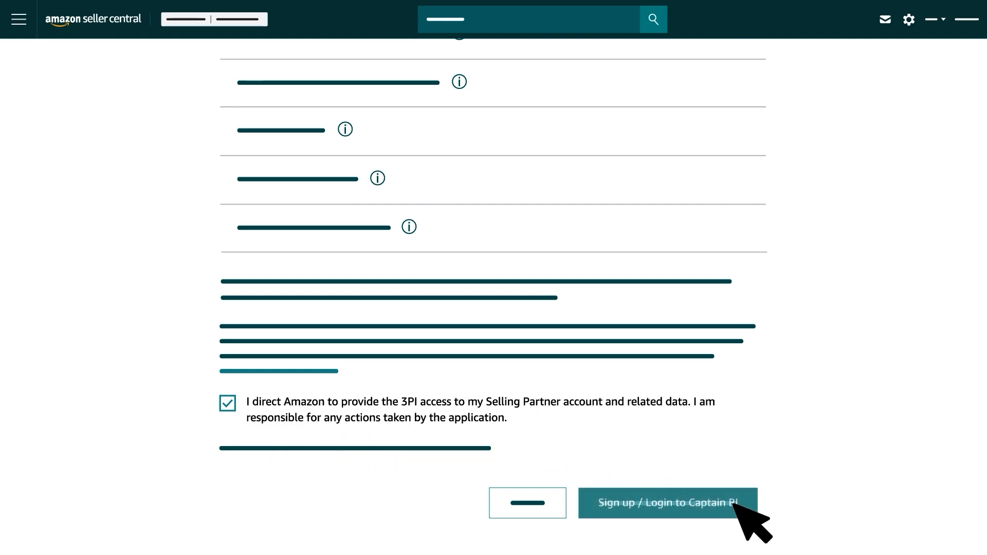
pyautogui.click(667, 503)
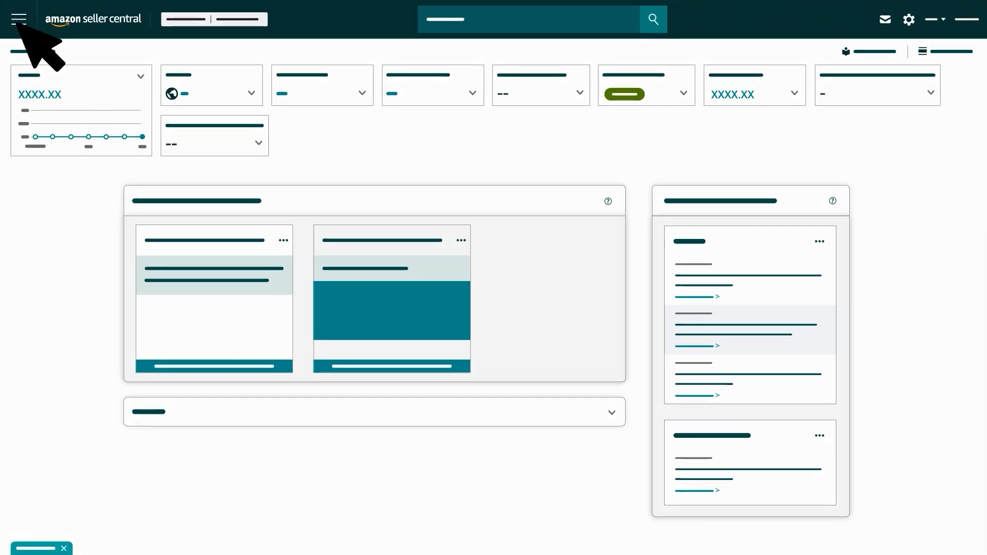
# Navigate via Apps and Services to the Manage Your Apps page.
pyautogui.click(18, 18)
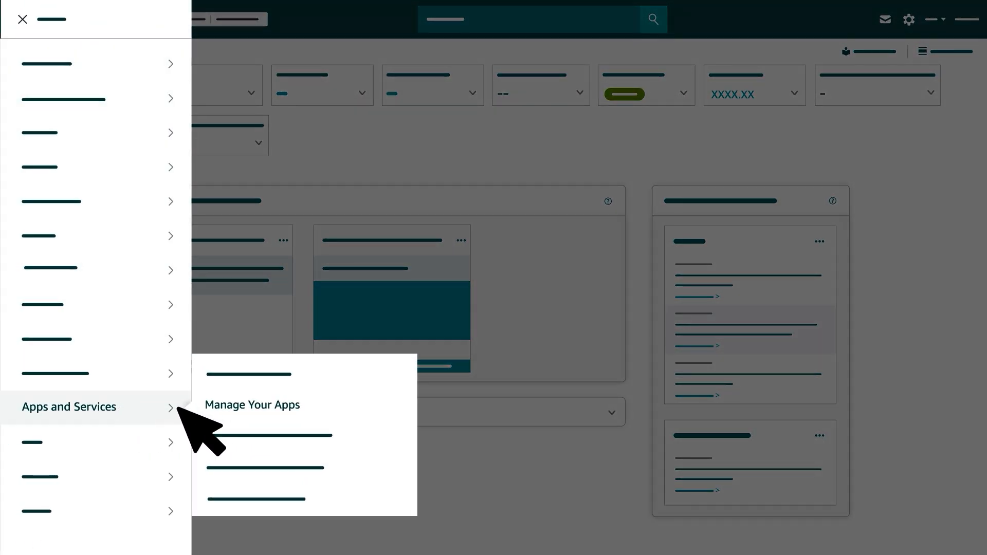
pyautogui.click(251, 405)
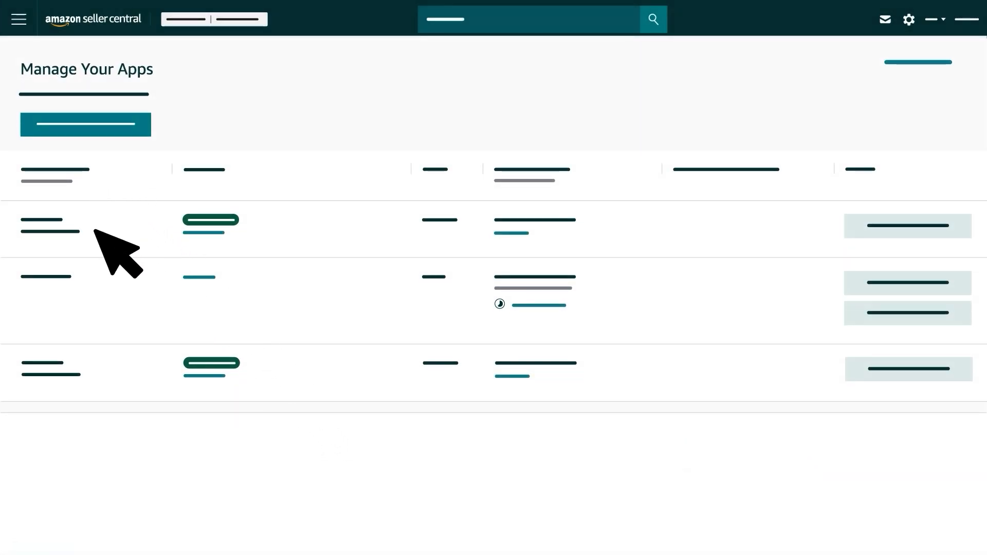
pyautogui.moveTo(98, 320)
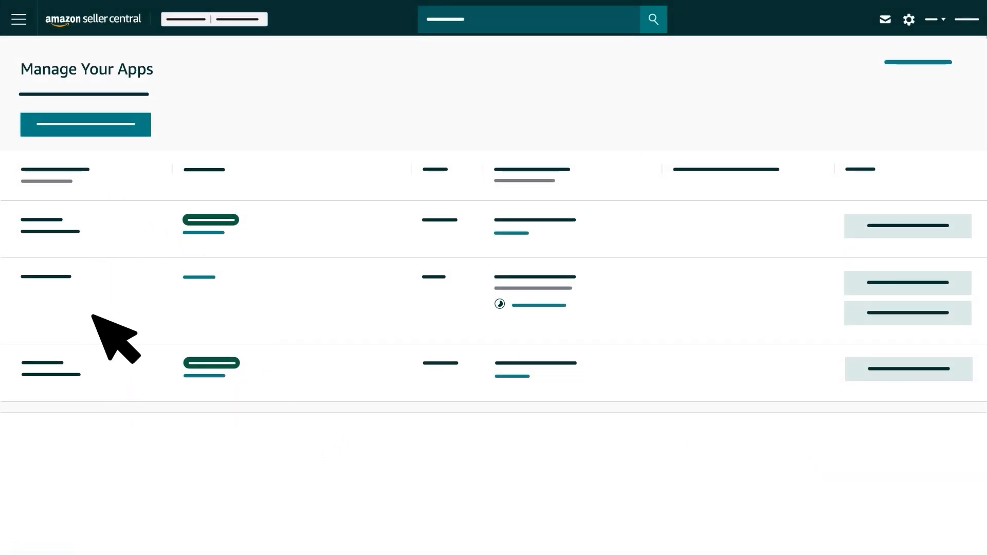
pyautogui.moveTo(205, 202)
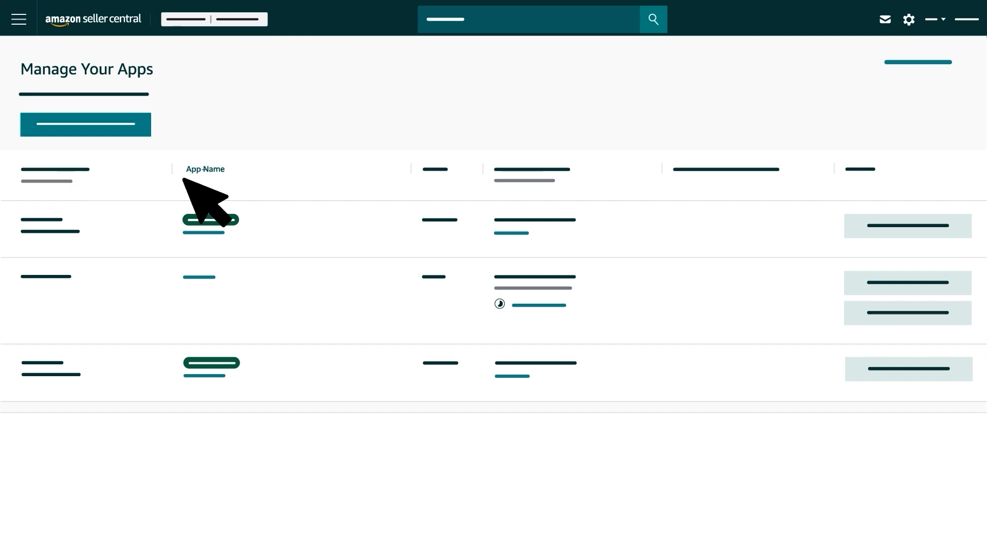
pyautogui.moveTo(556, 201)
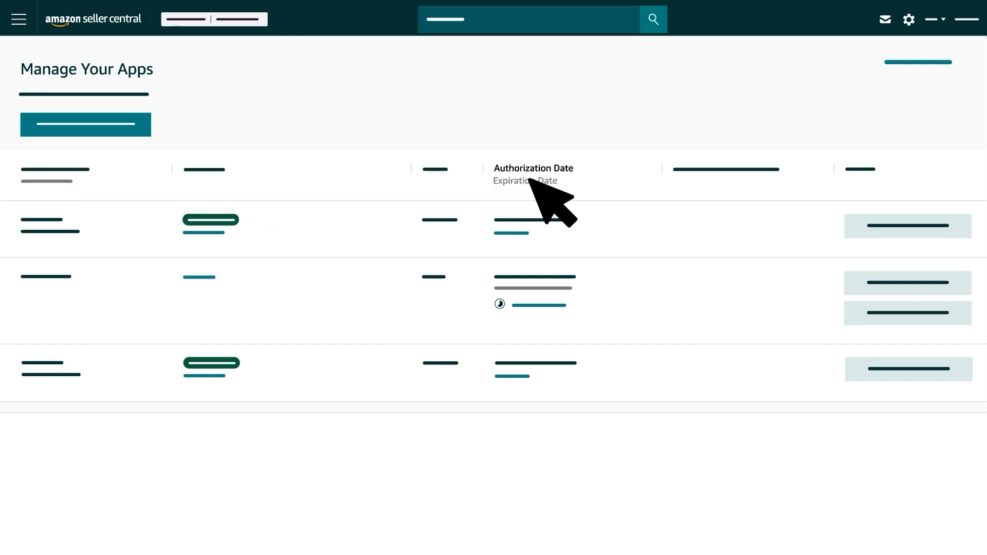
pyautogui.moveTo(791, 202)
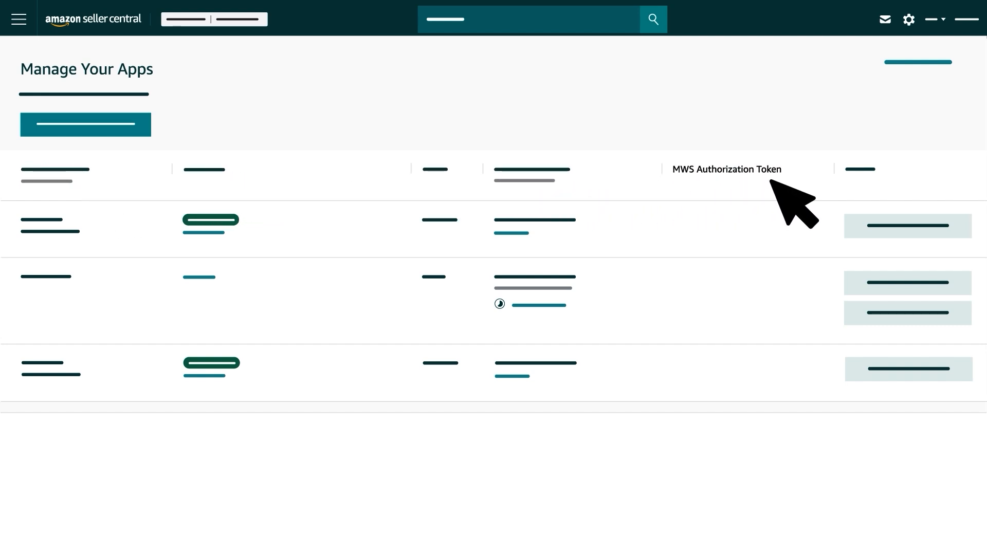
pyautogui.moveTo(804, 202)
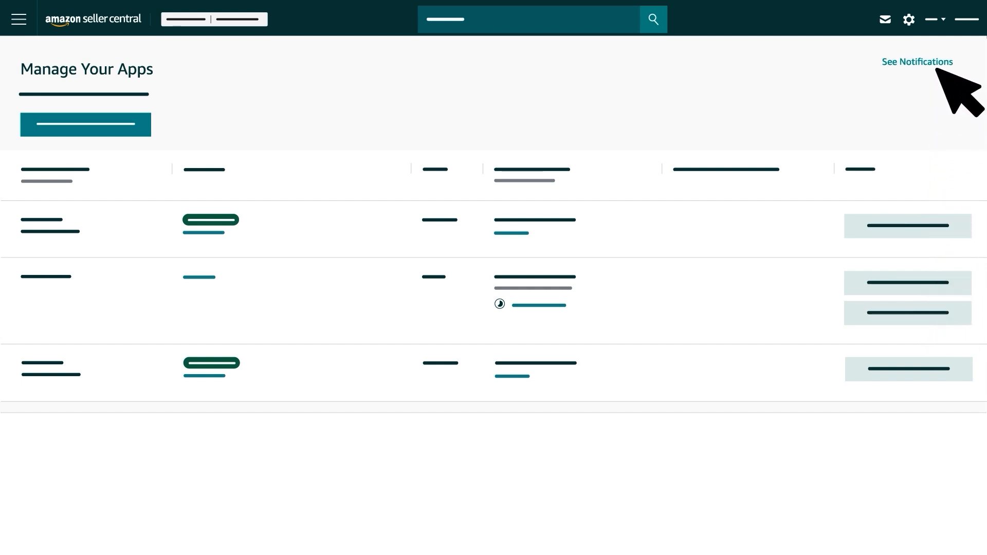
# View notifications about the authorized apps from the Manage Your Apps list.
pyautogui.click(916, 62)
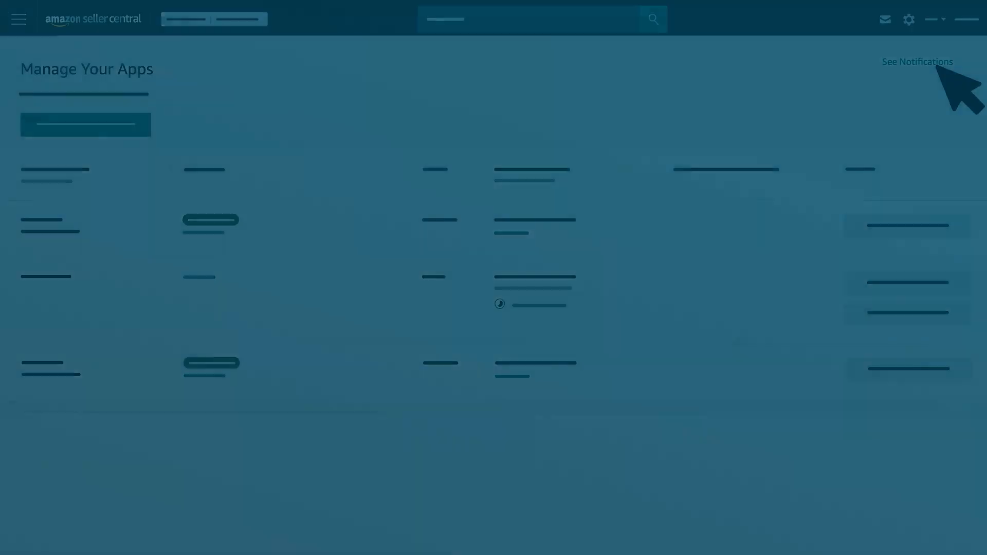